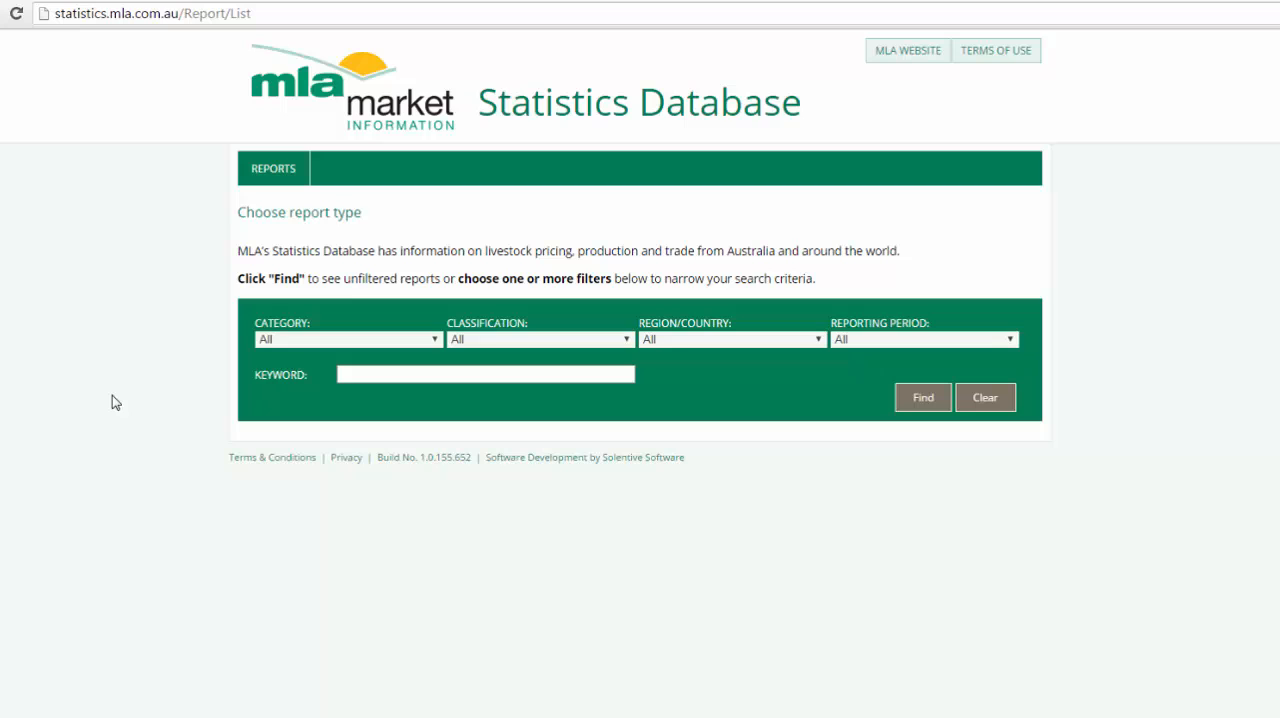
mouse_move(388, 395)
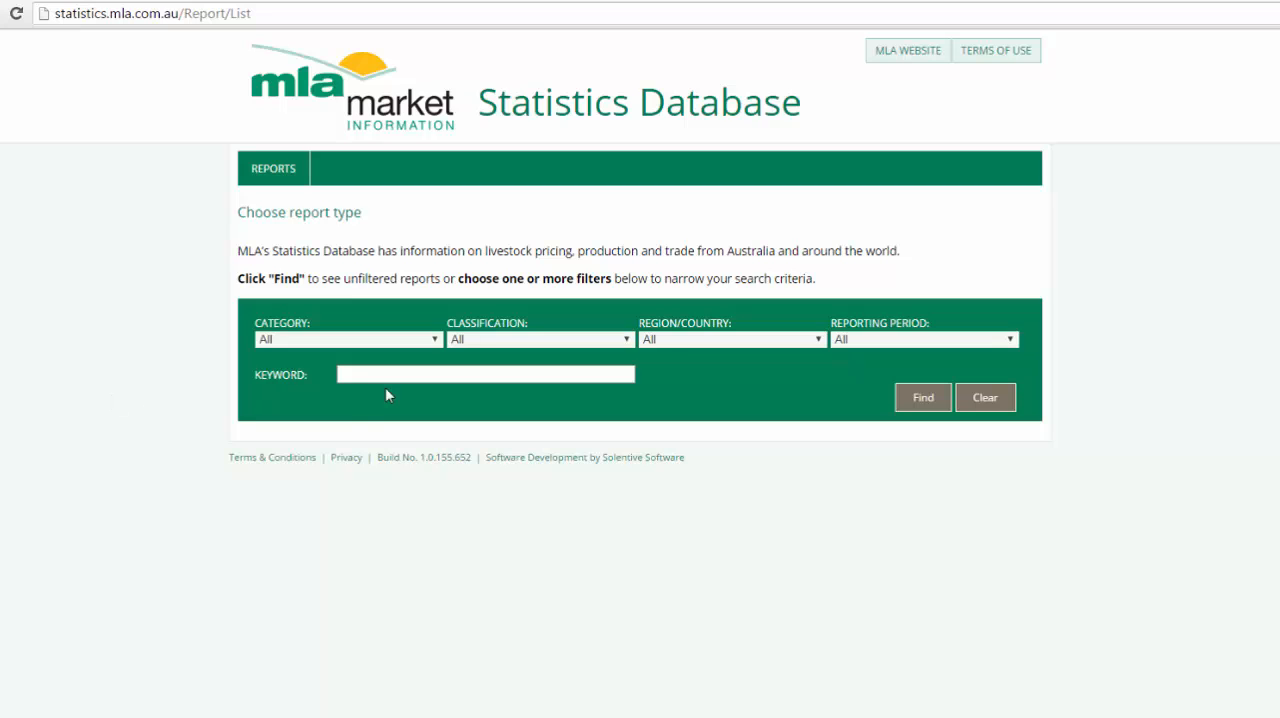
- Filter reports to Trade data, Beef exports, Australia and Monthly, then run the search
click(347, 339)
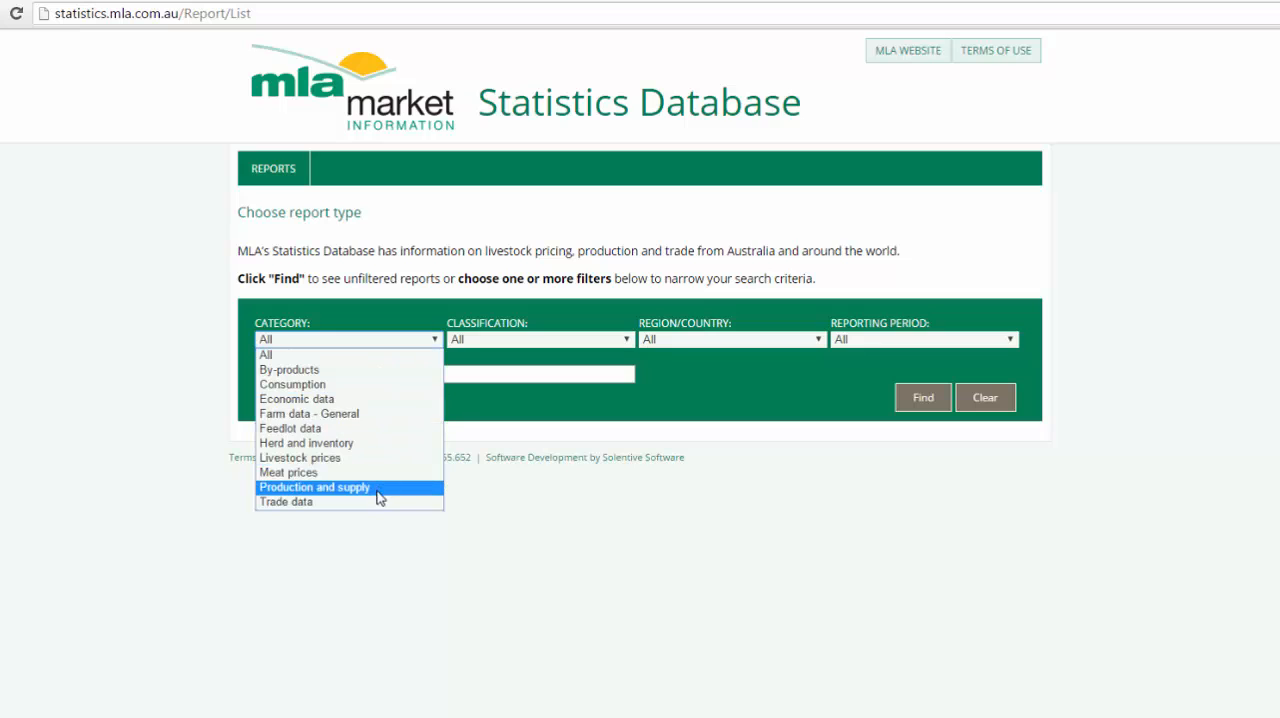
click(286, 501)
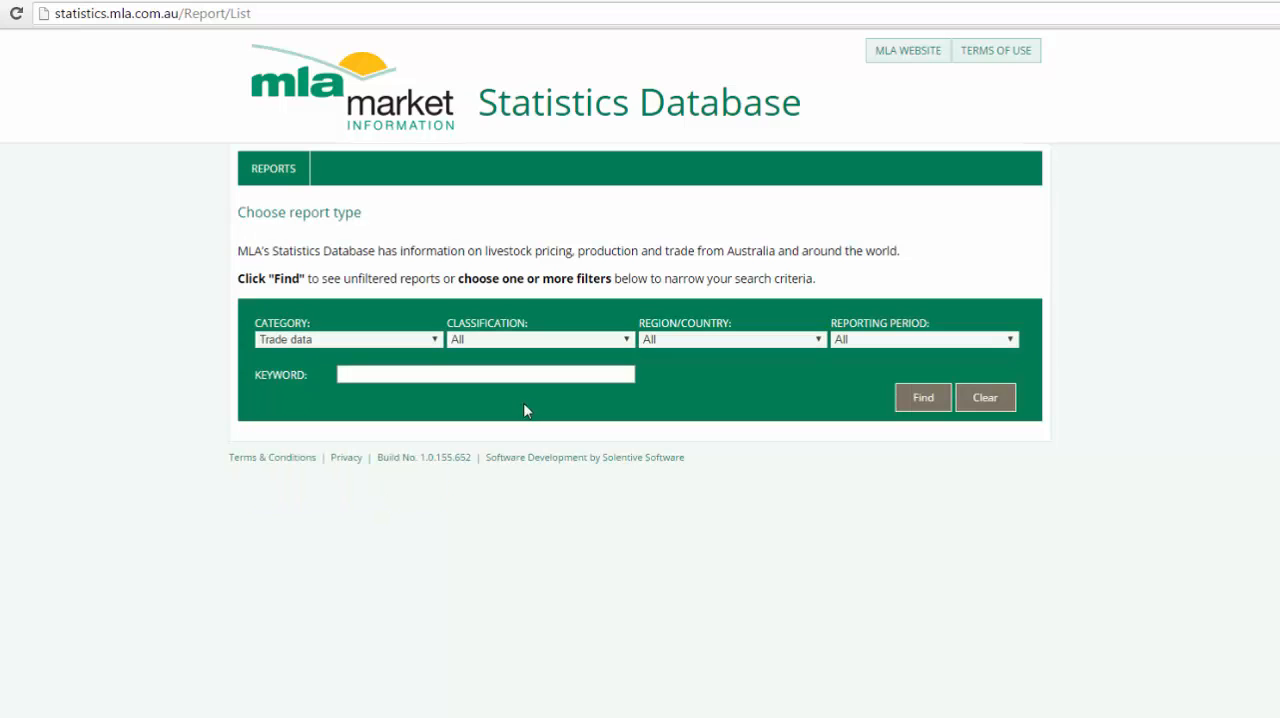
click(625, 339)
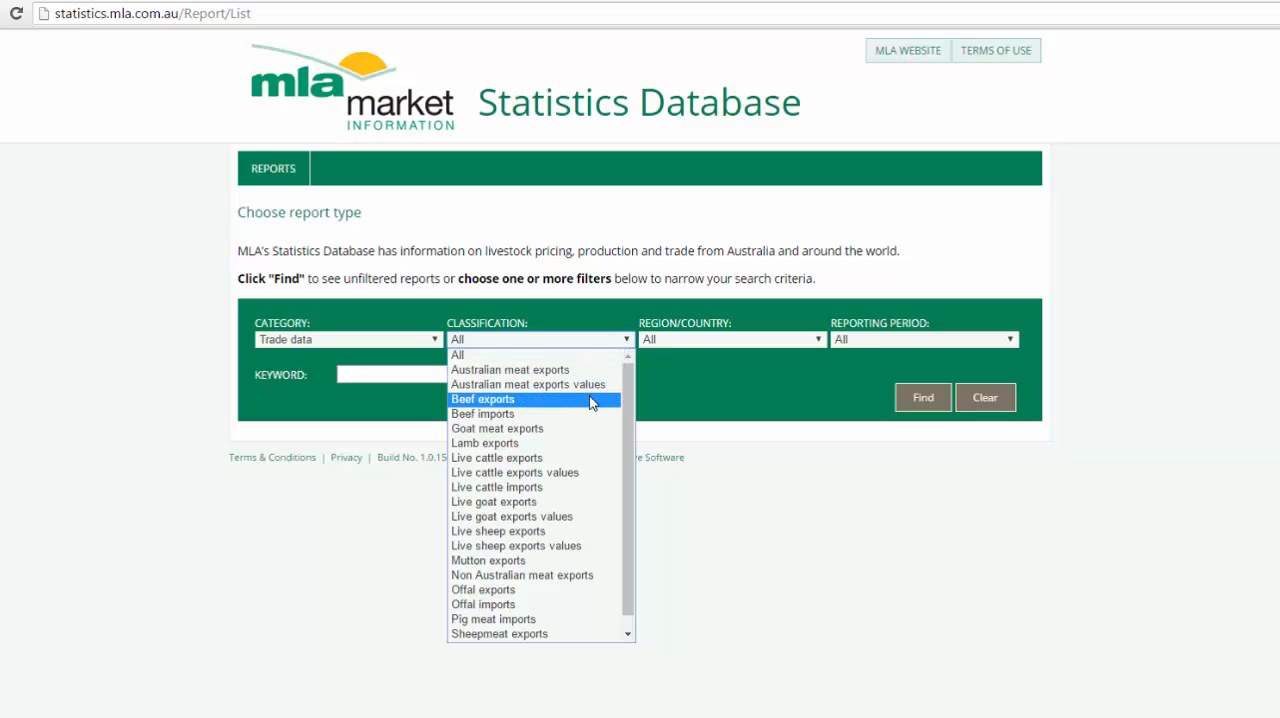
click(482, 399)
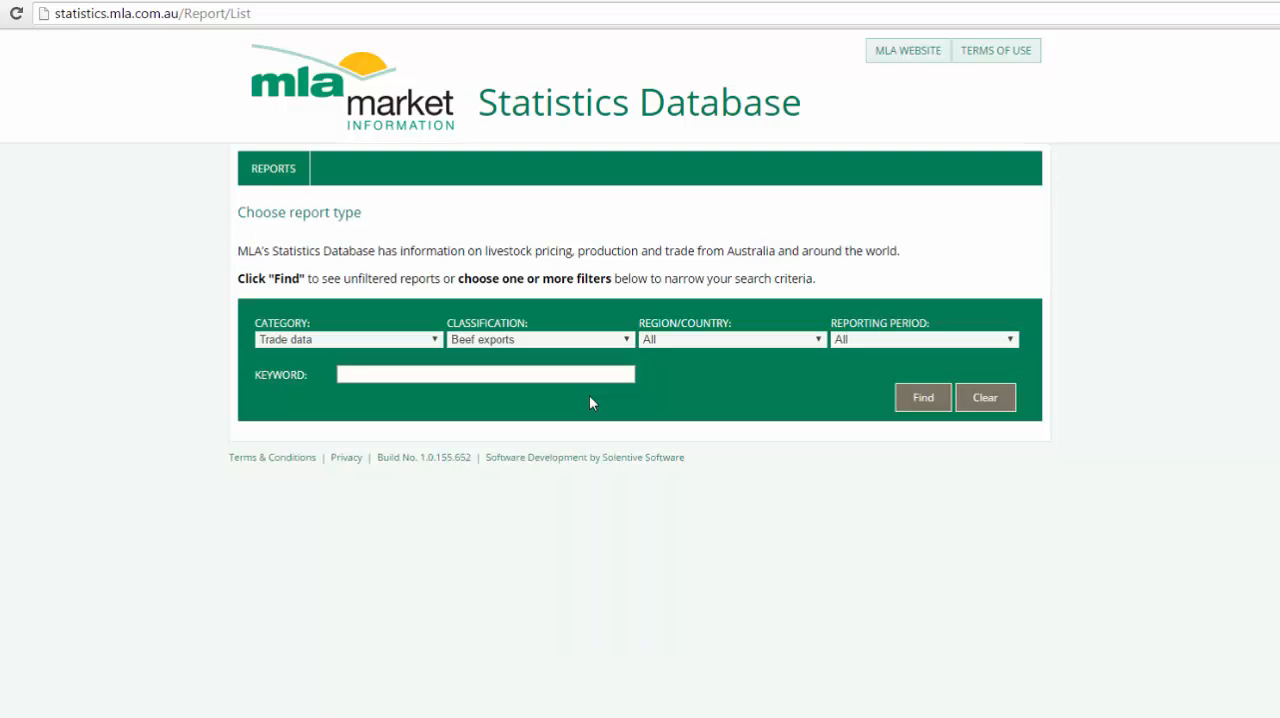
click(730, 339)
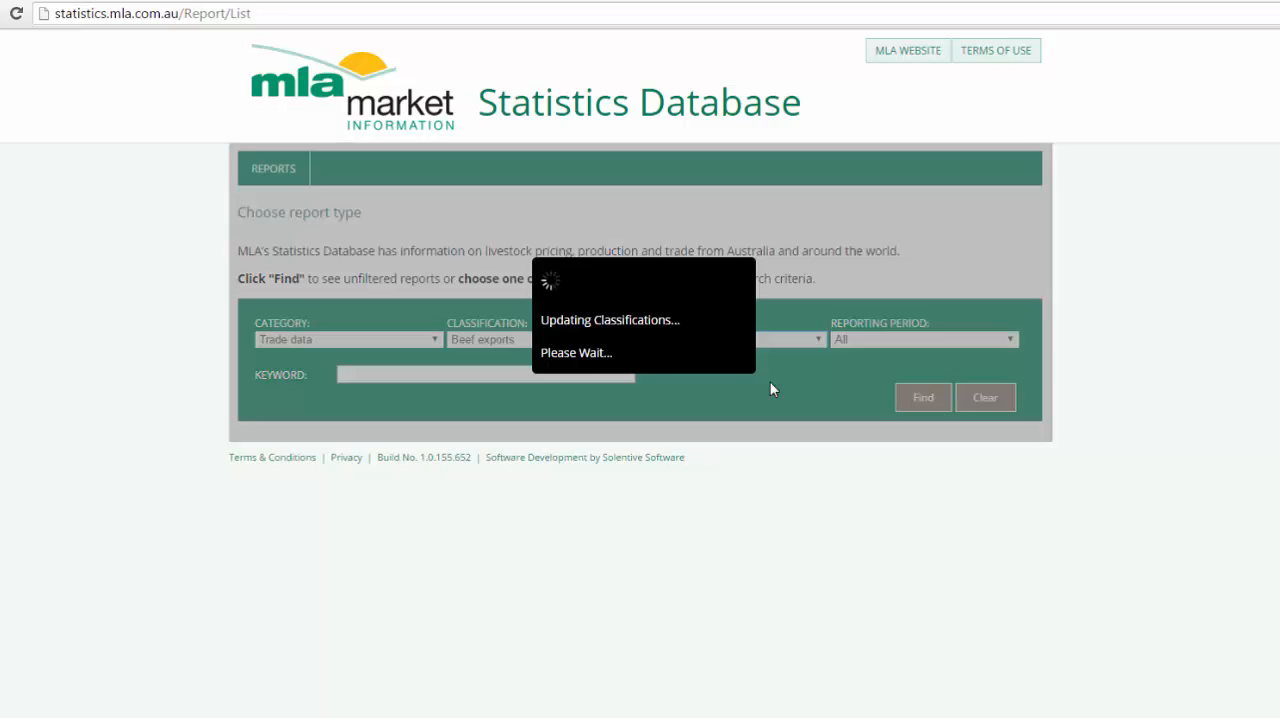
click(1009, 339)
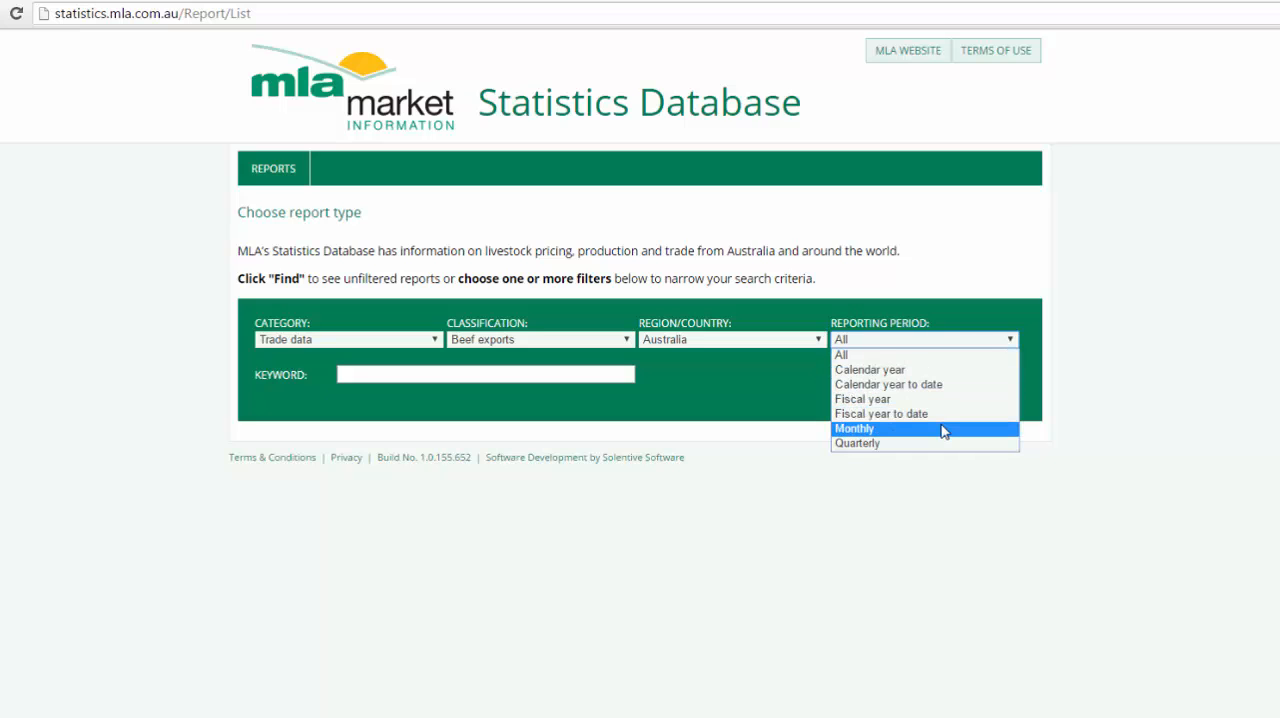
click(853, 428)
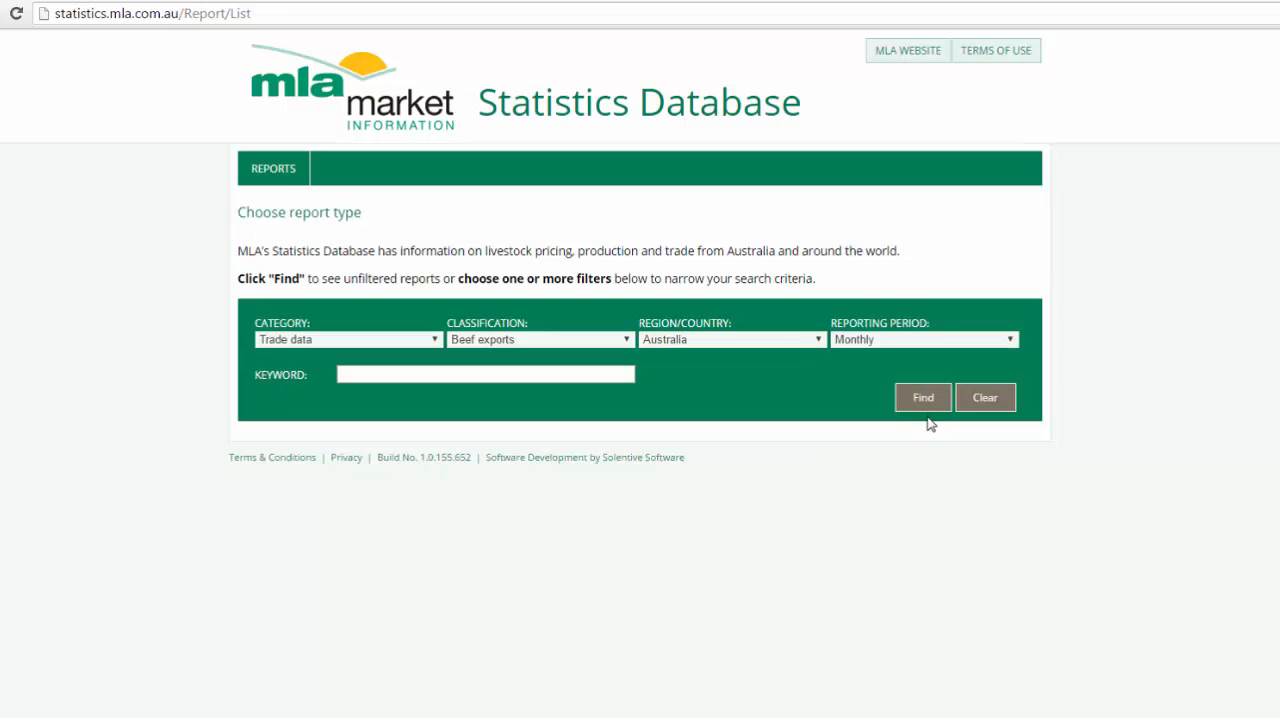
click(921, 397)
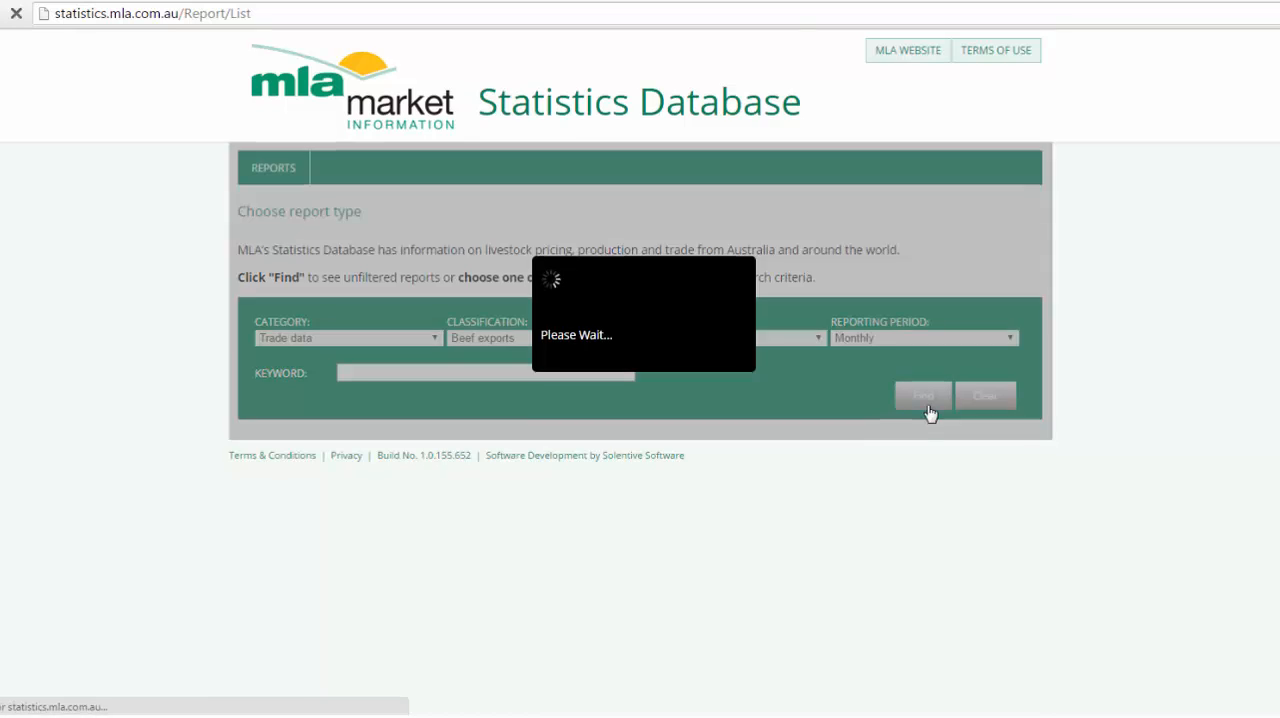
- Open the 'Australia - Beef exports - Monthly' report from the results
click(921, 395)
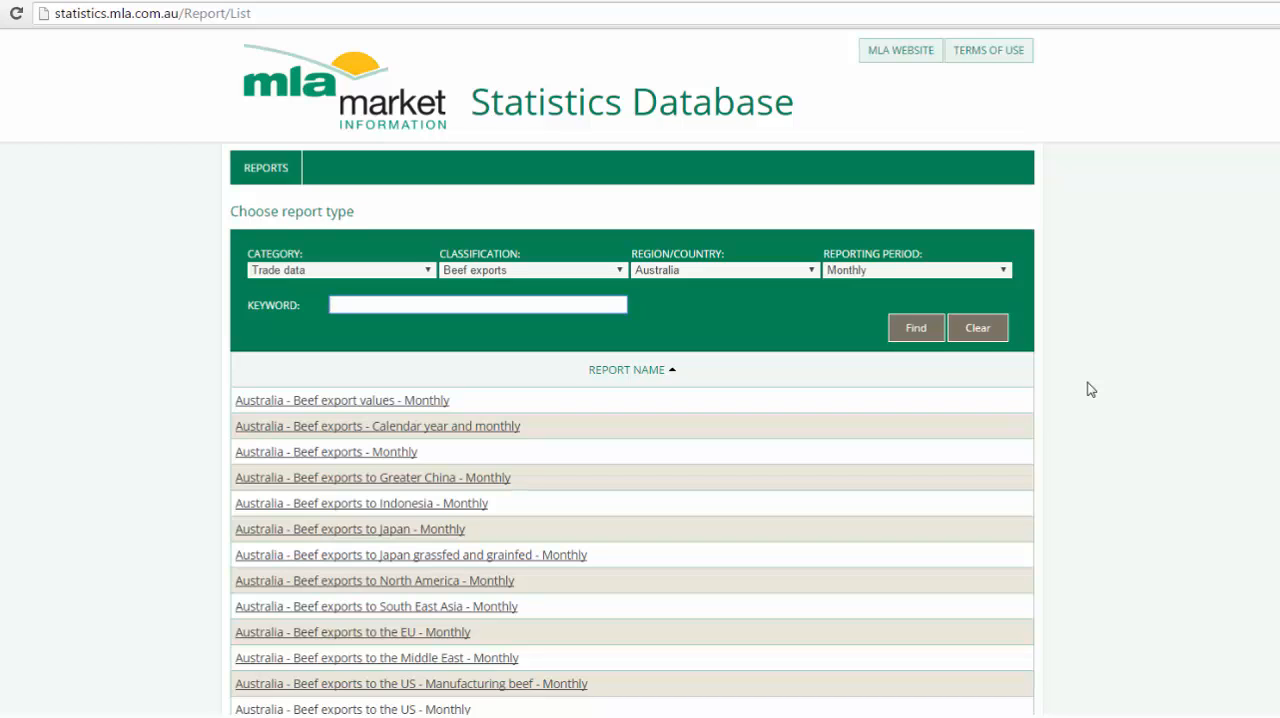
click(477, 304)
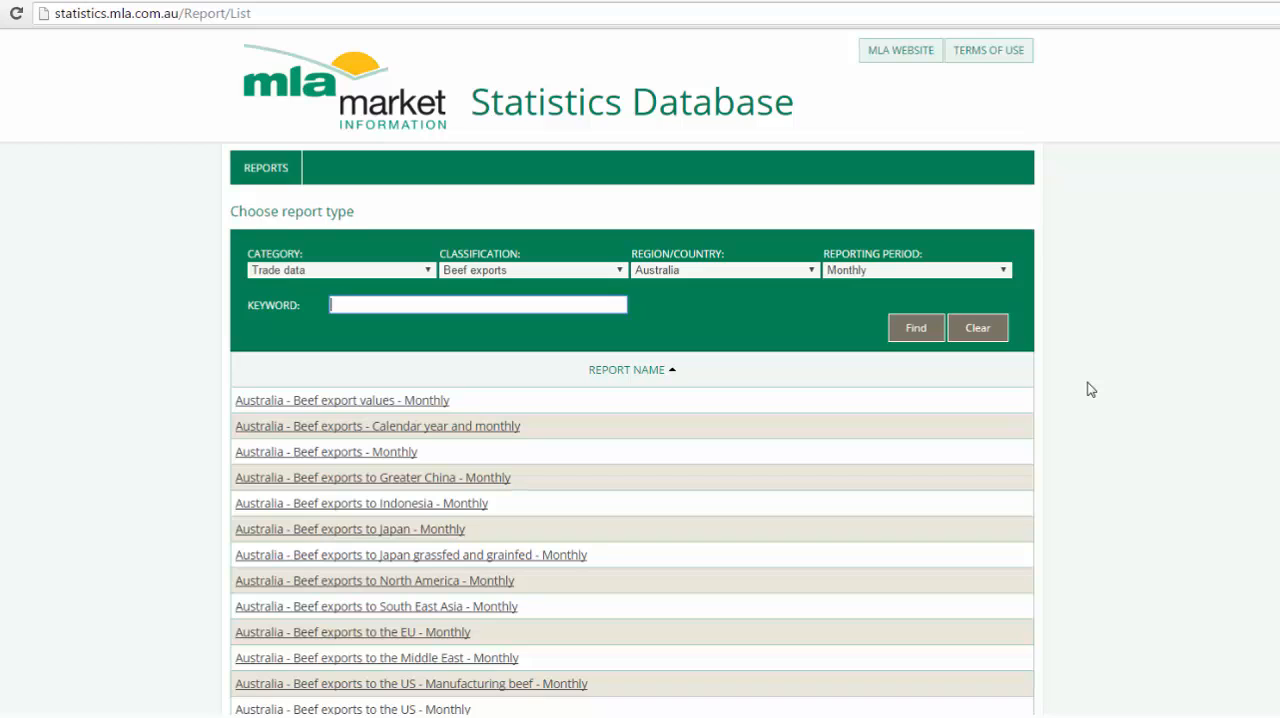
mouse_move(460, 473)
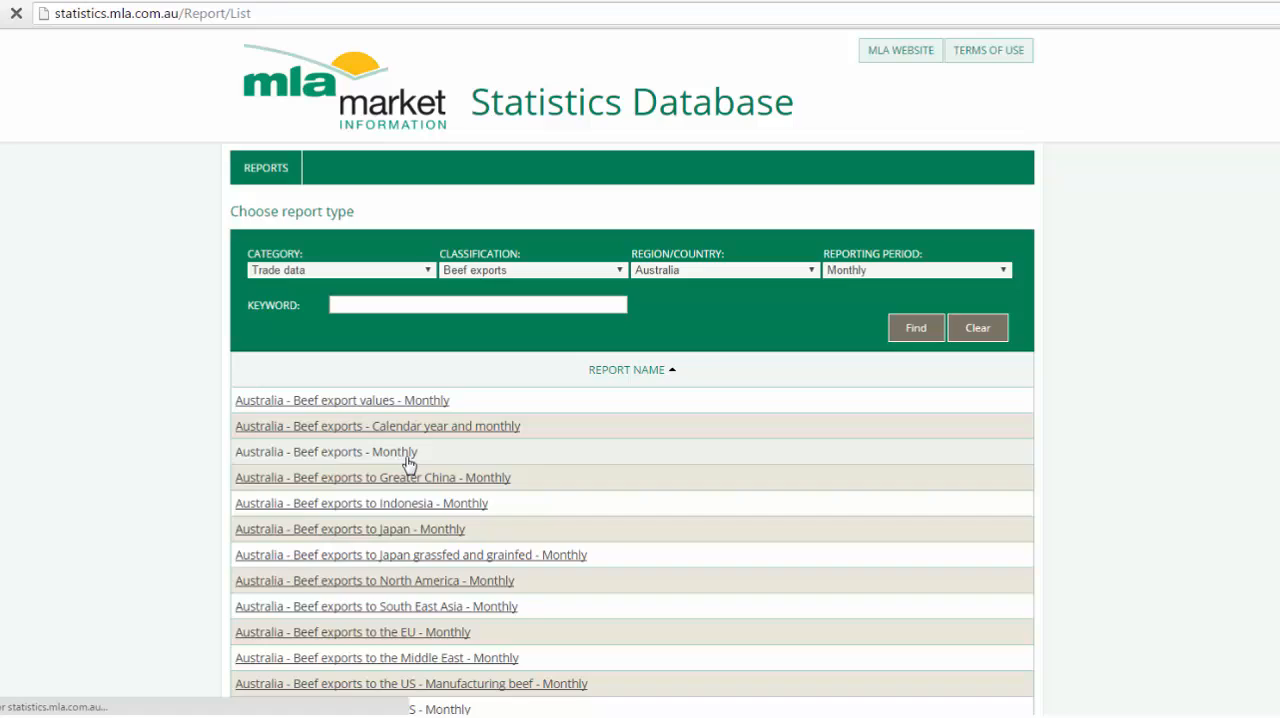
click(326, 451)
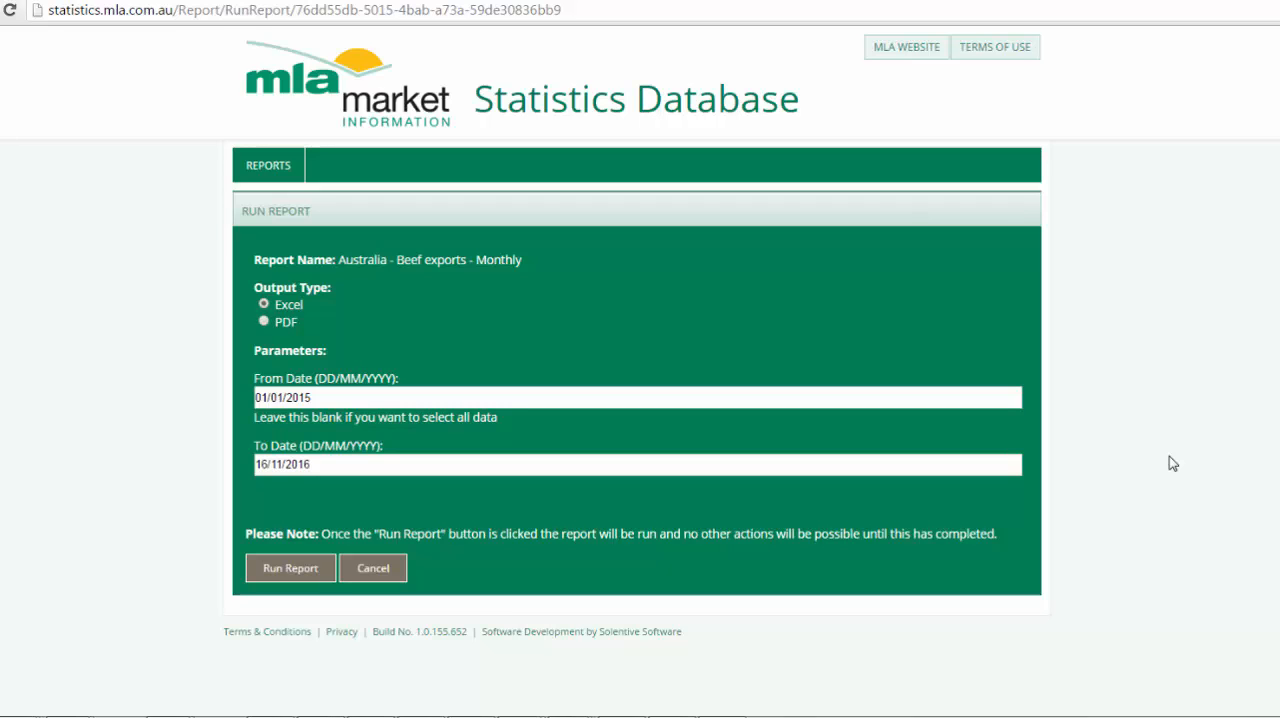
- Run the beef exports report as PDF from 01/01/2010, then return to the report list
click(637, 397)
text(0)
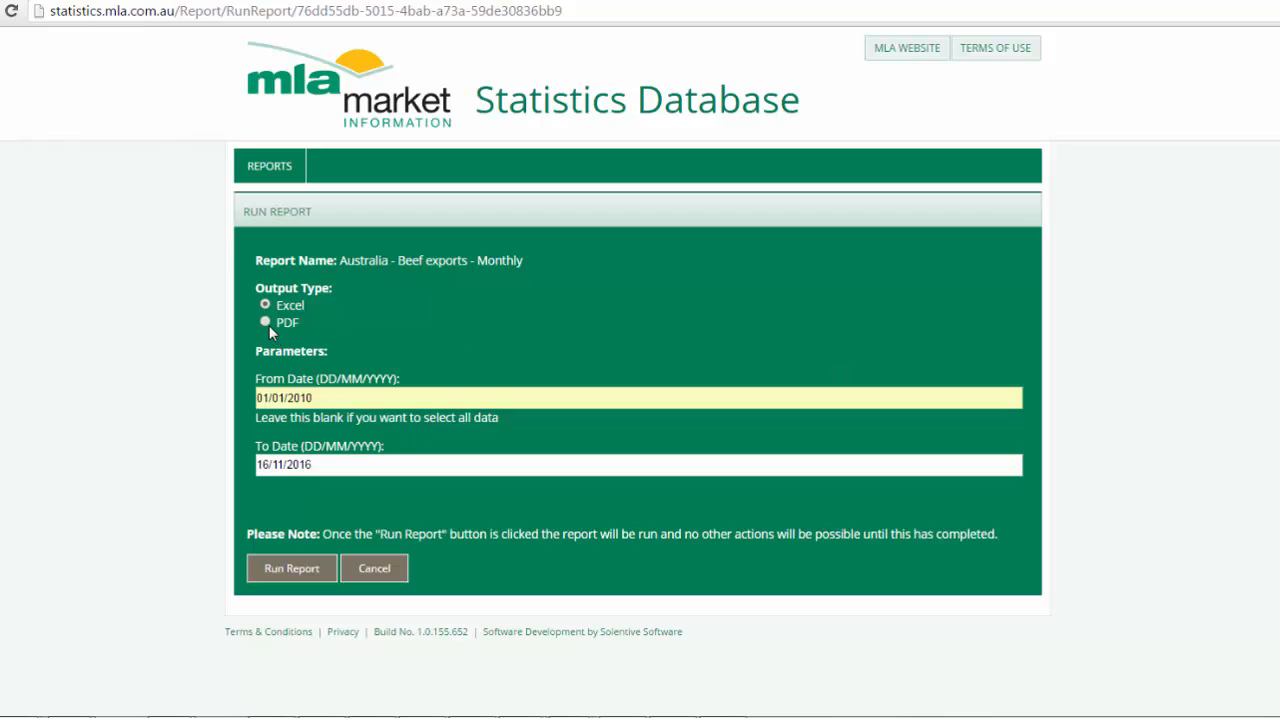
click(265, 322)
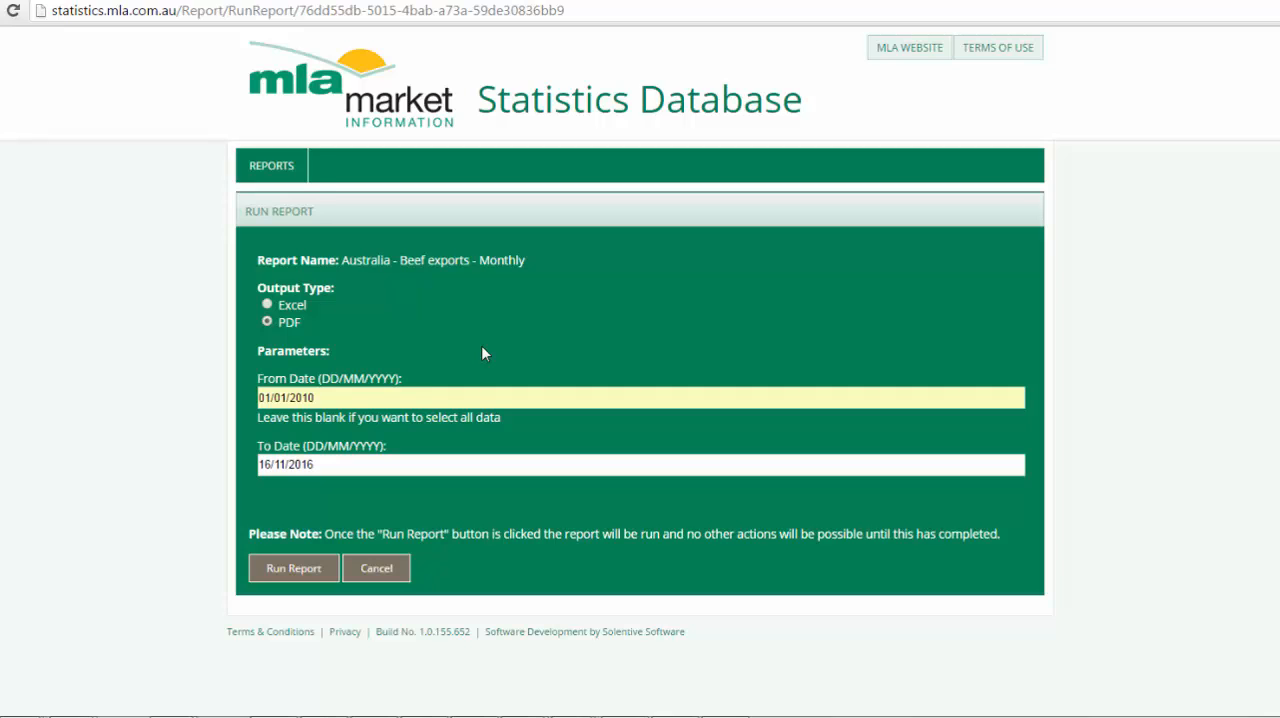
click(293, 568)
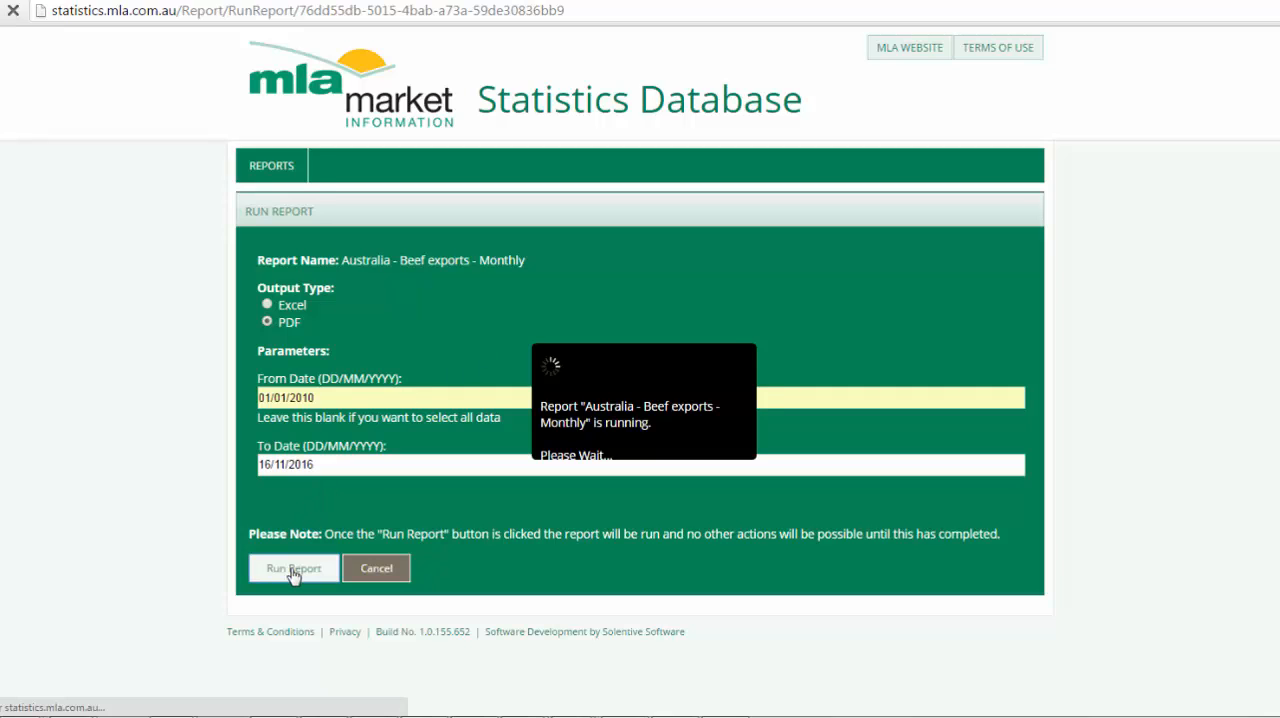
click(293, 567)
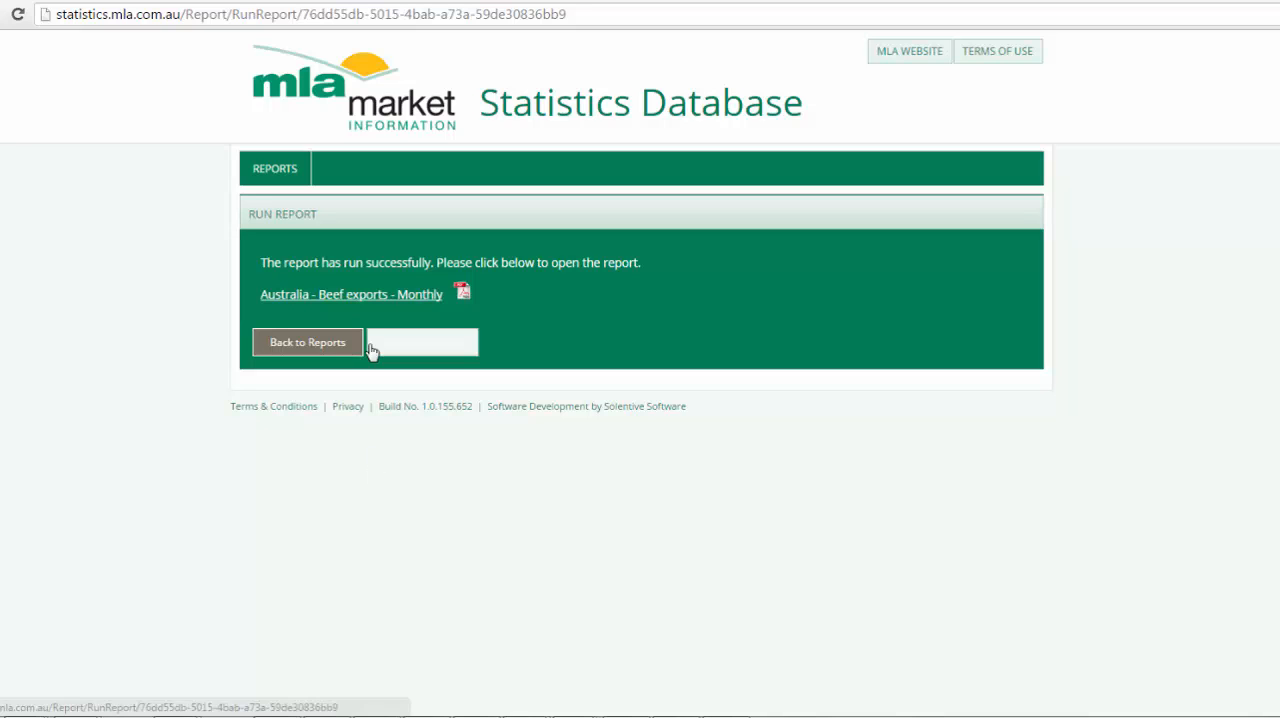
click(351, 293)
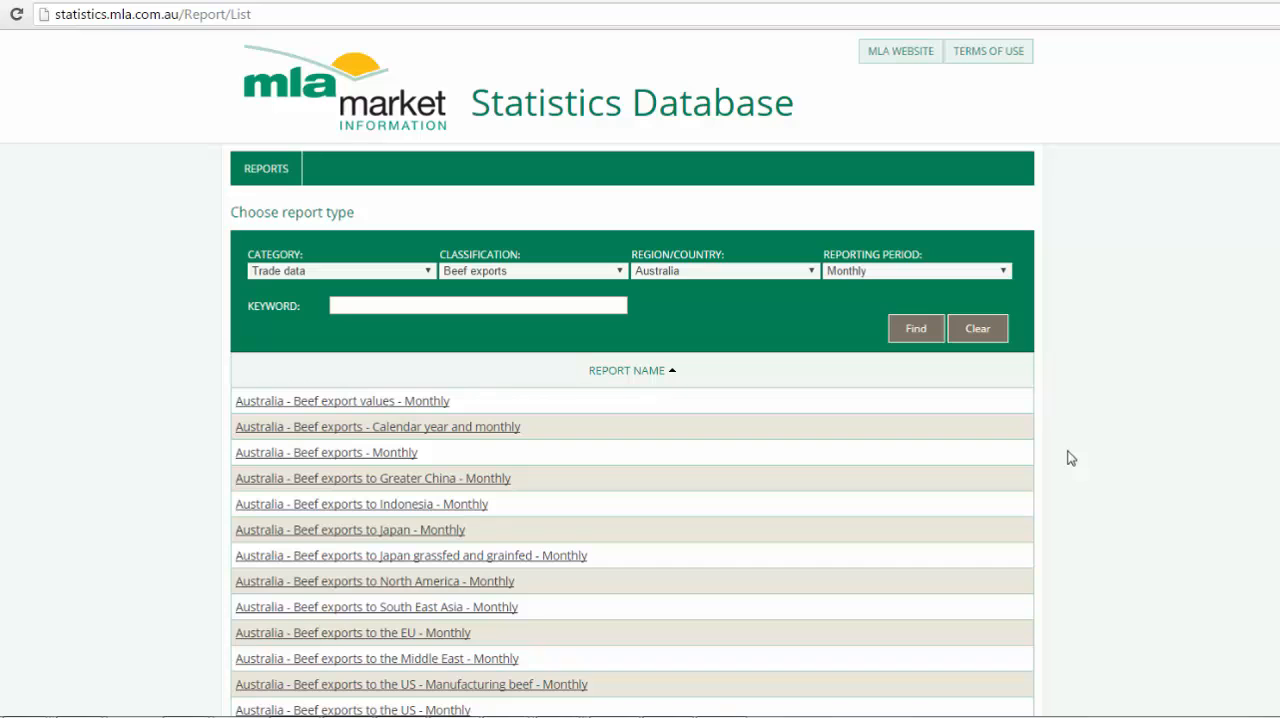
- Clear Category, Classification, Region/Country and Reporting Period back to All
click(977, 328)
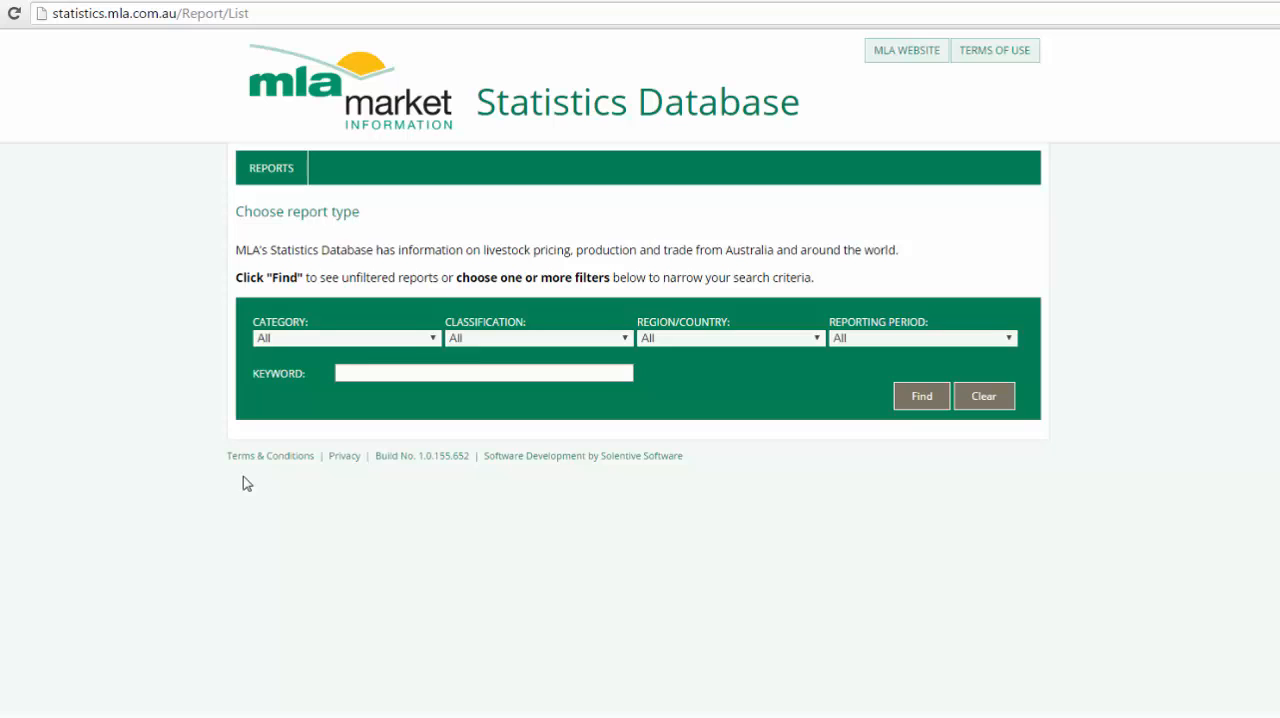
mouse_move(406, 350)
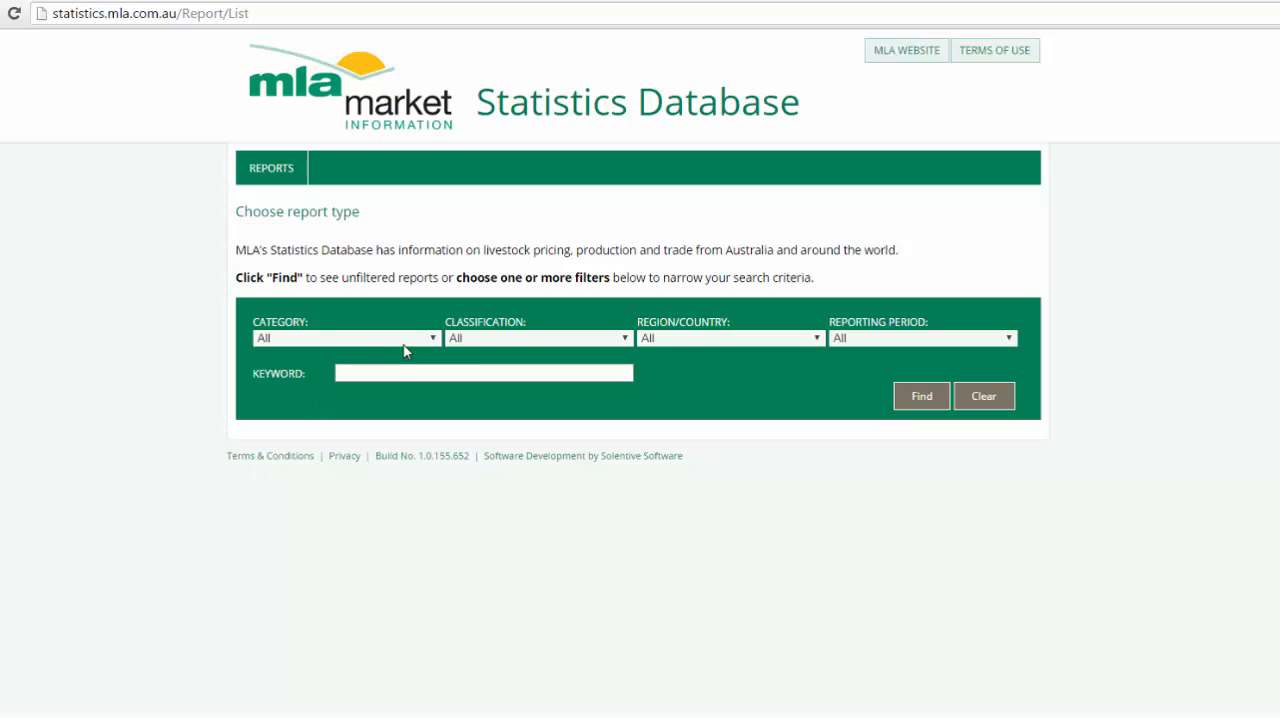
- Filter reports to Livestock prices, Cattle prices, Queensland and Weekly, then search
click(430, 337)
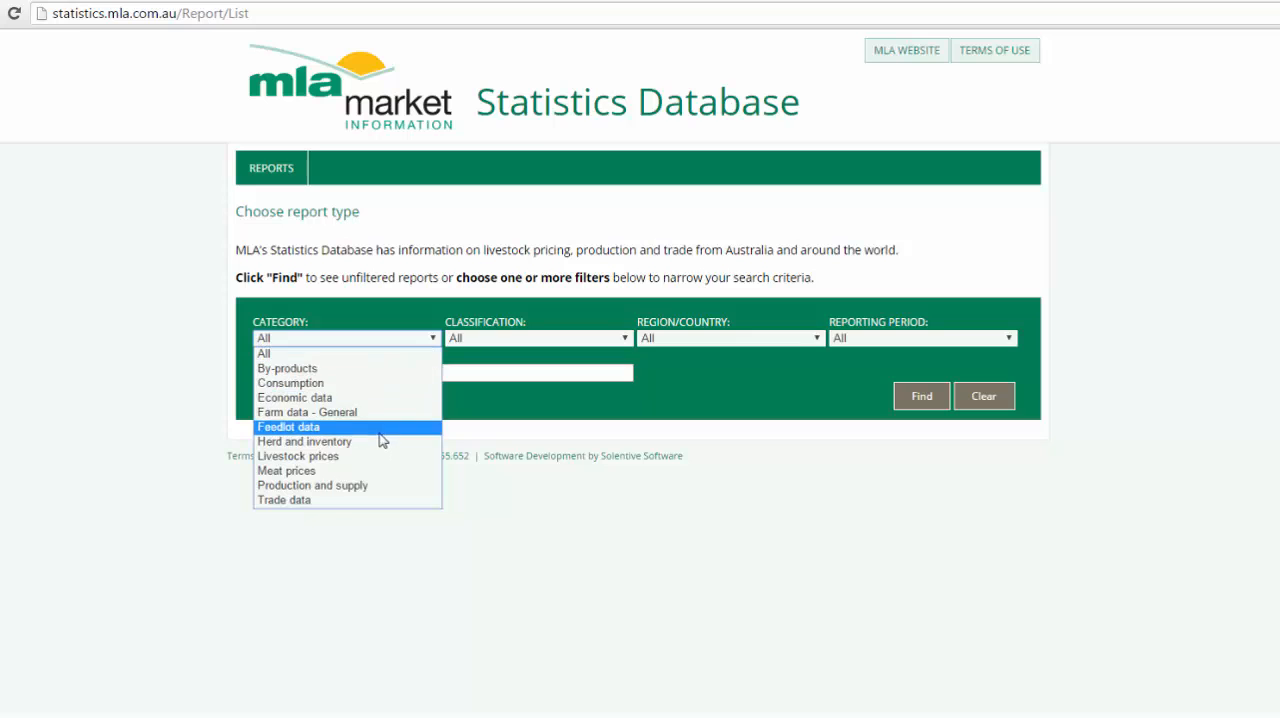
click(298, 455)
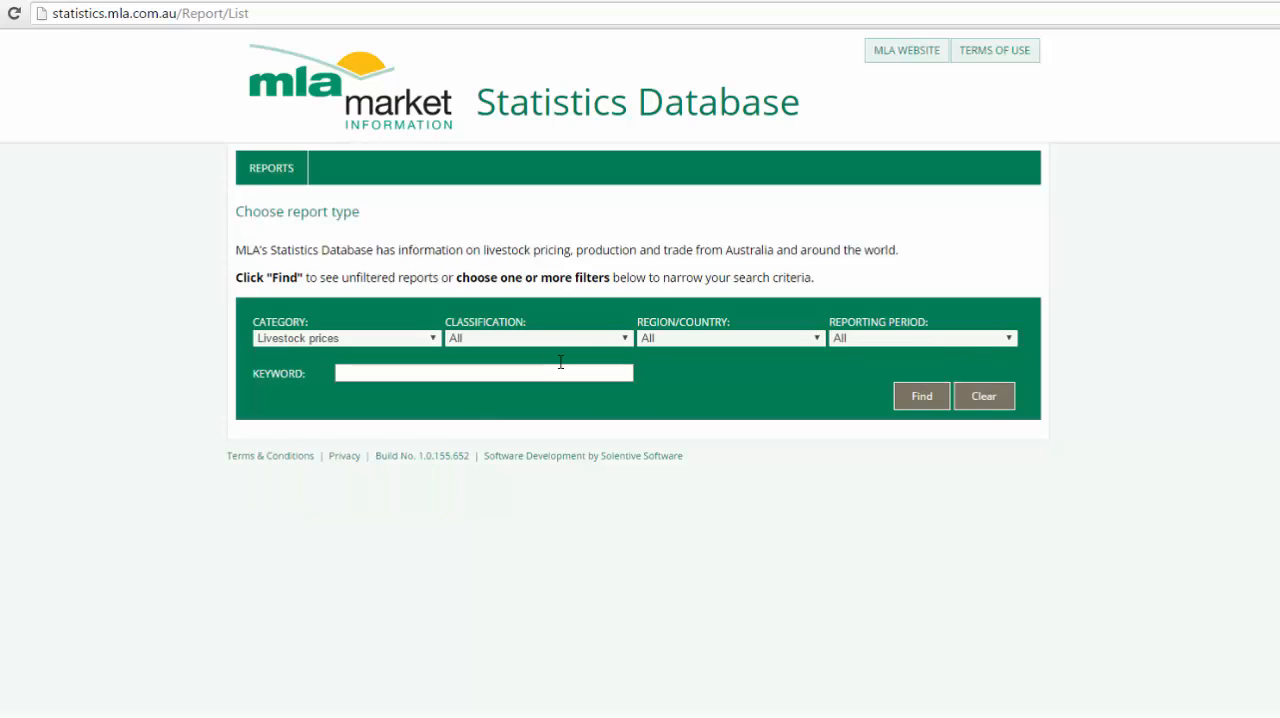
click(537, 337)
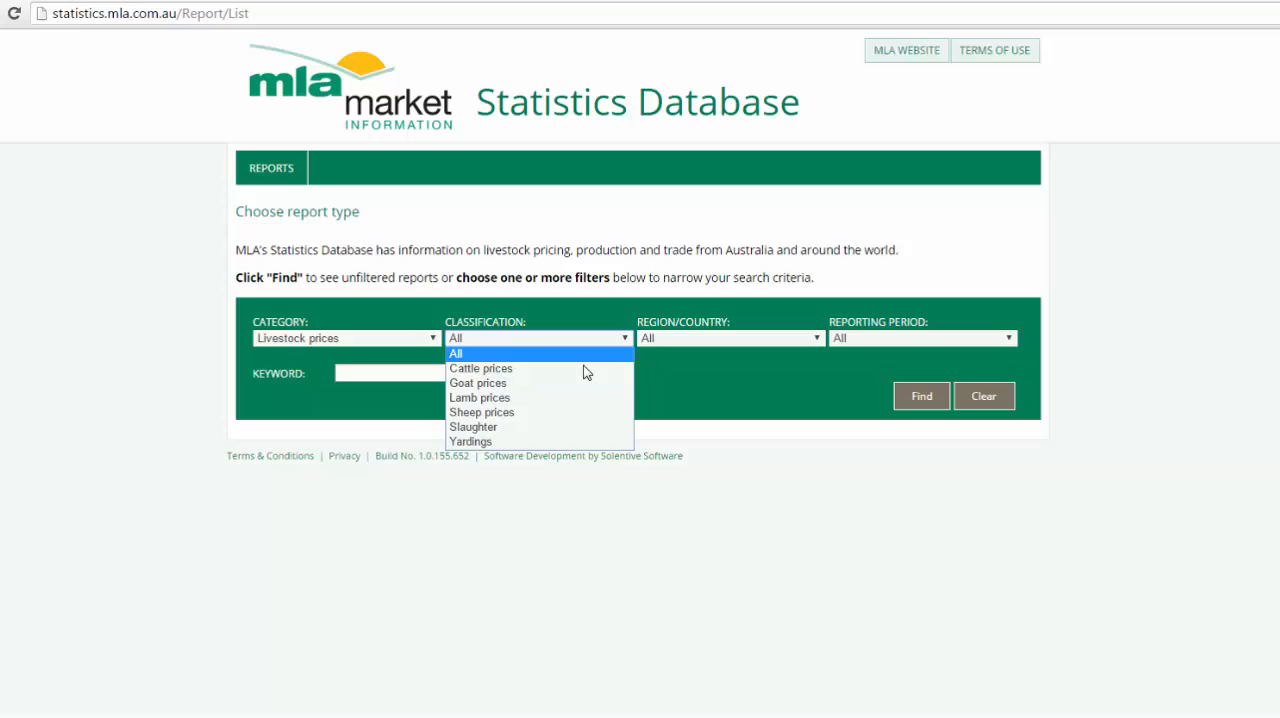
click(481, 368)
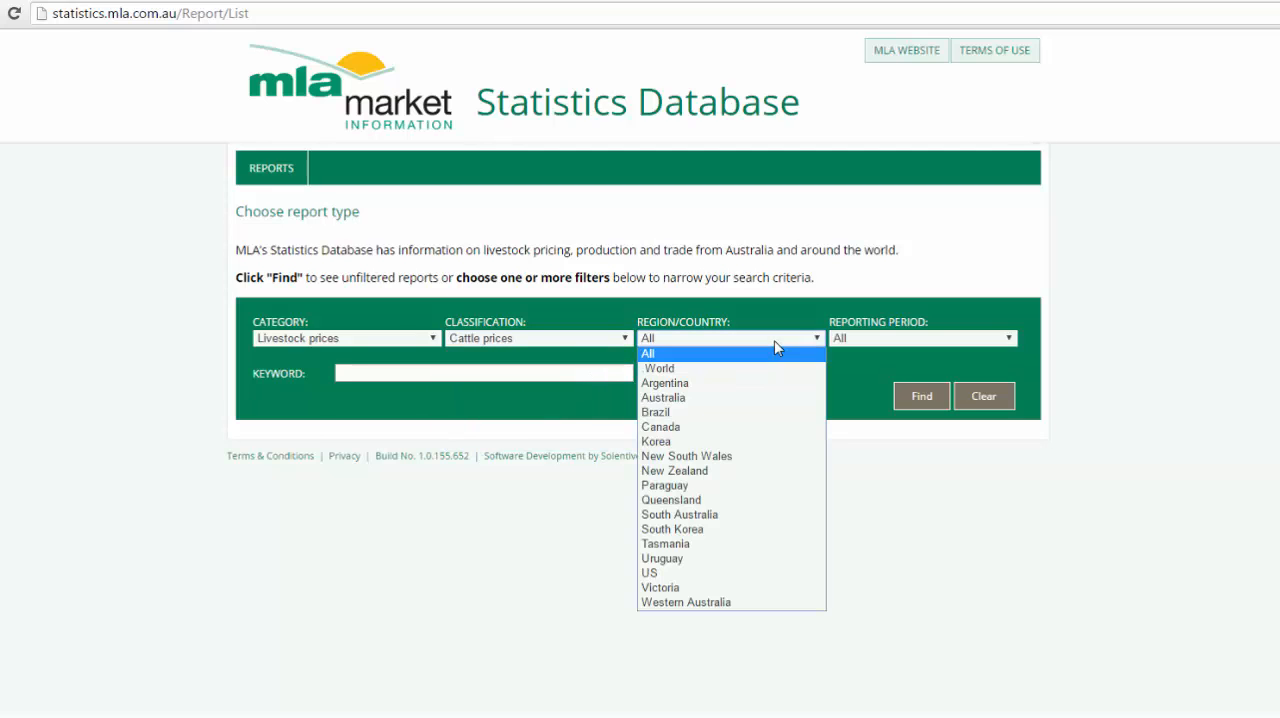
mouse_move(720, 499)
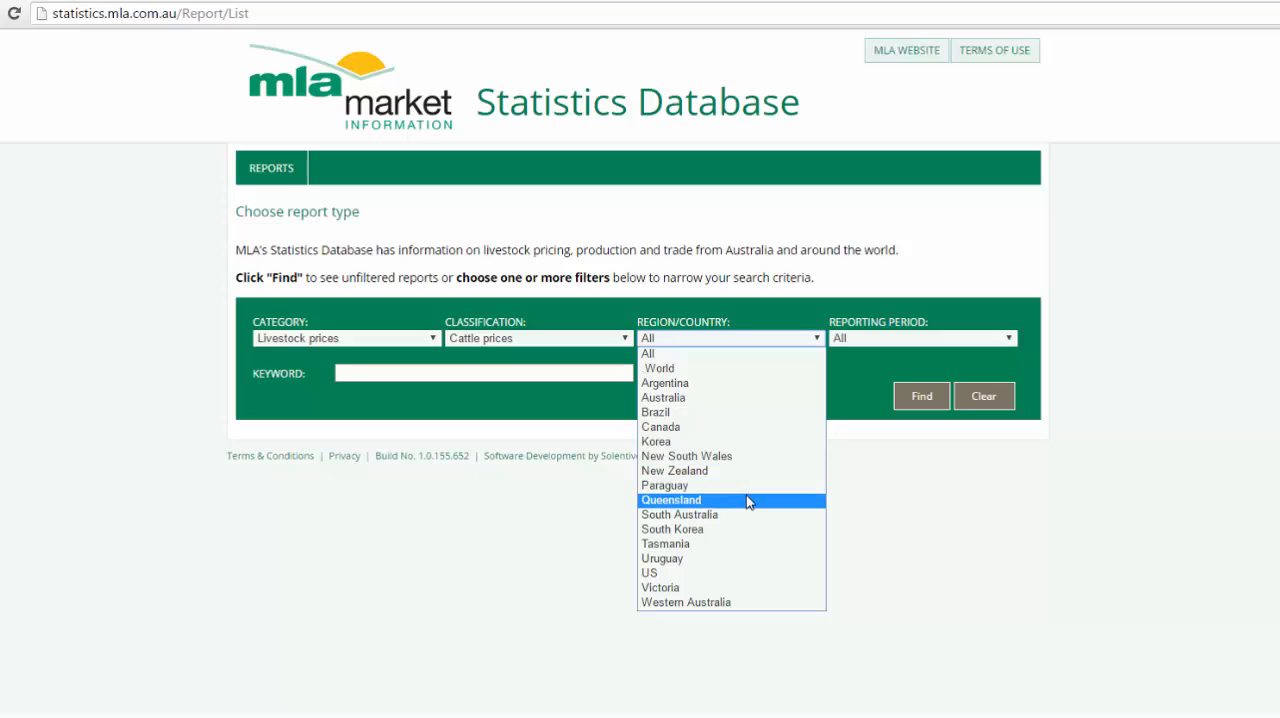
click(671, 500)
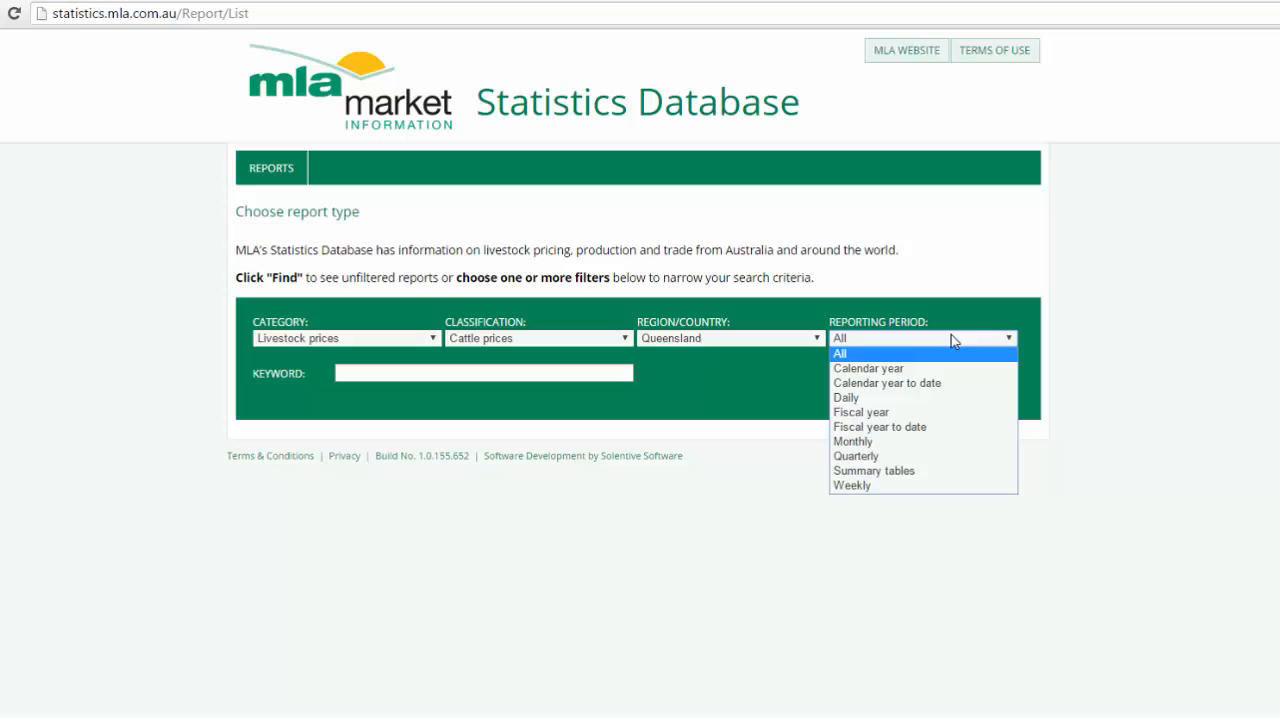
mouse_move(874, 470)
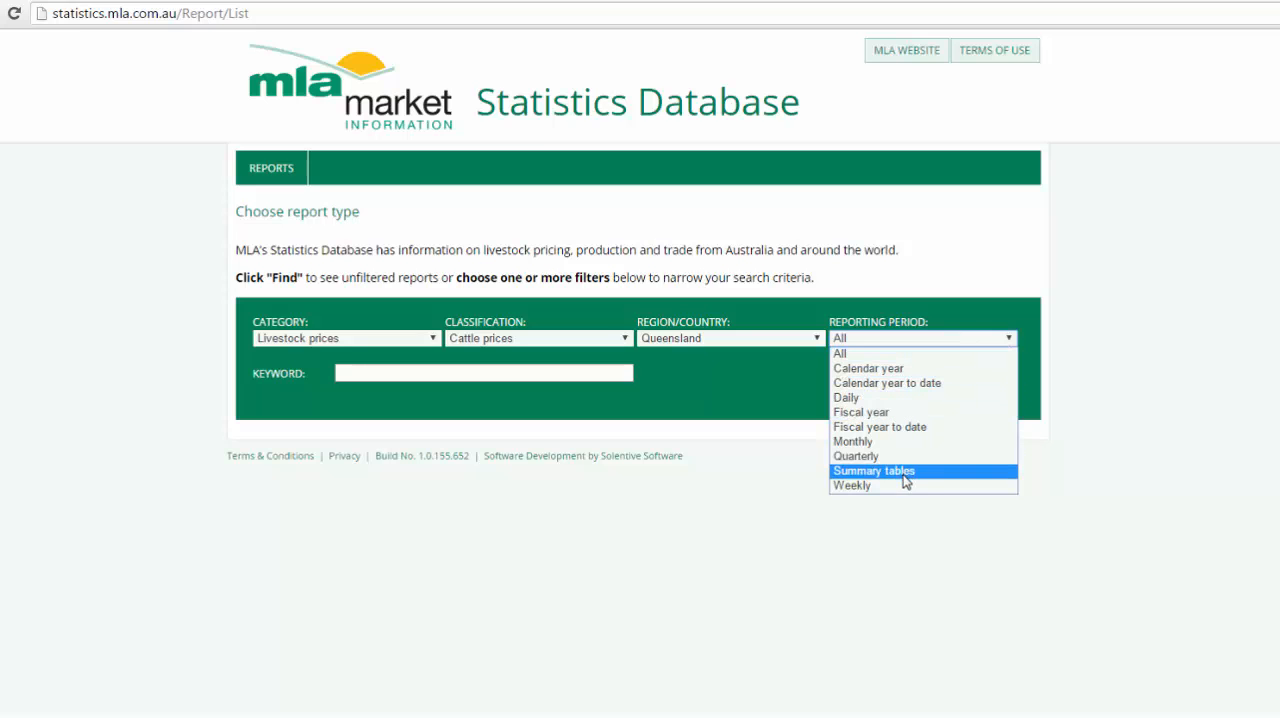
click(851, 485)
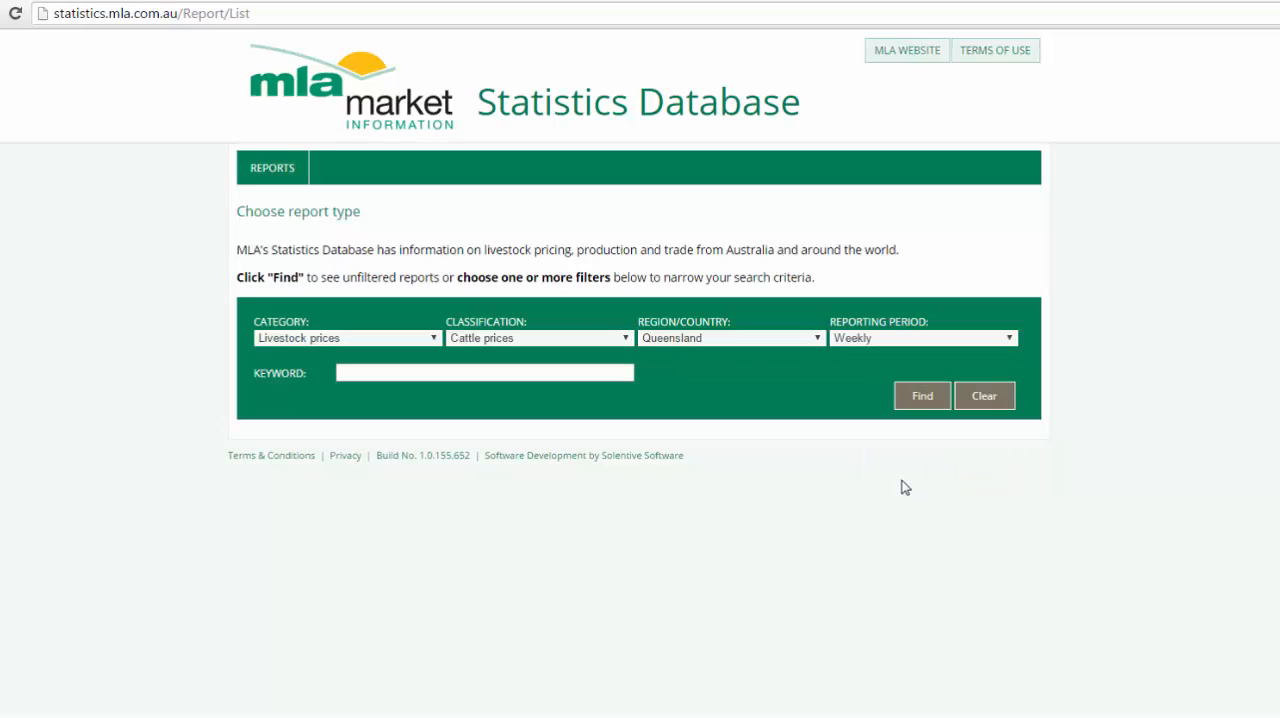
click(921, 395)
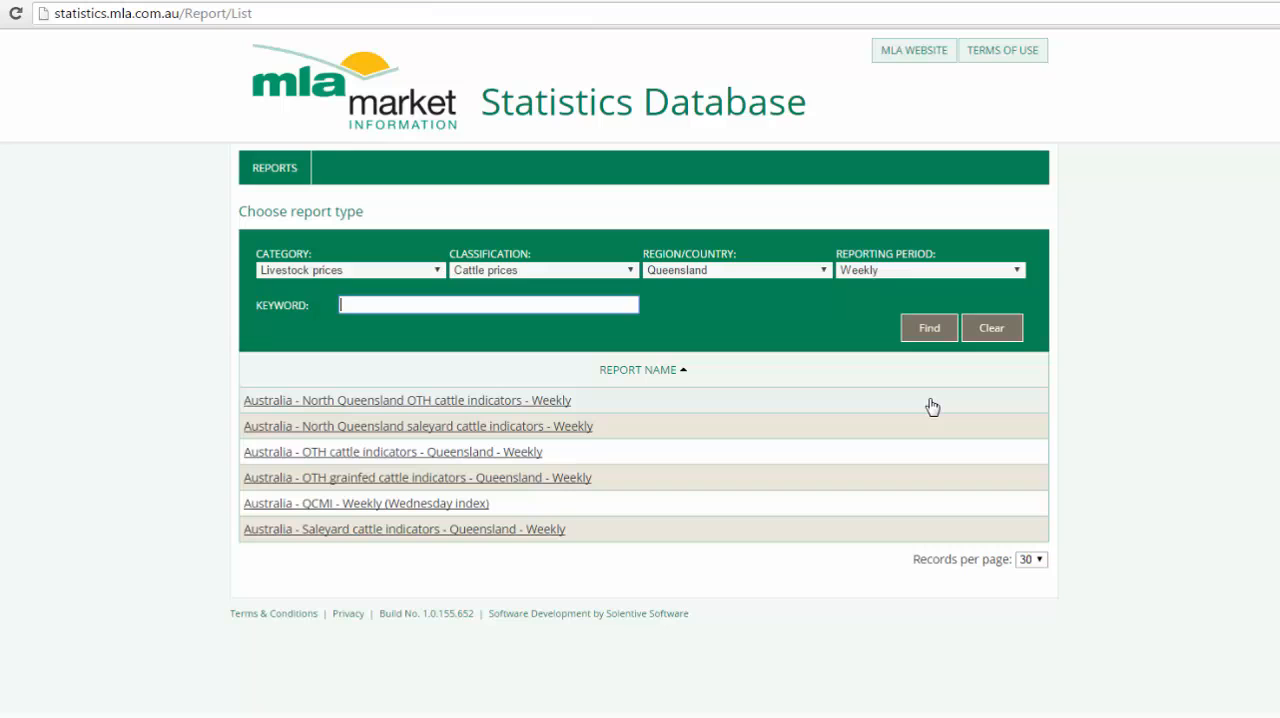
mouse_move(734, 456)
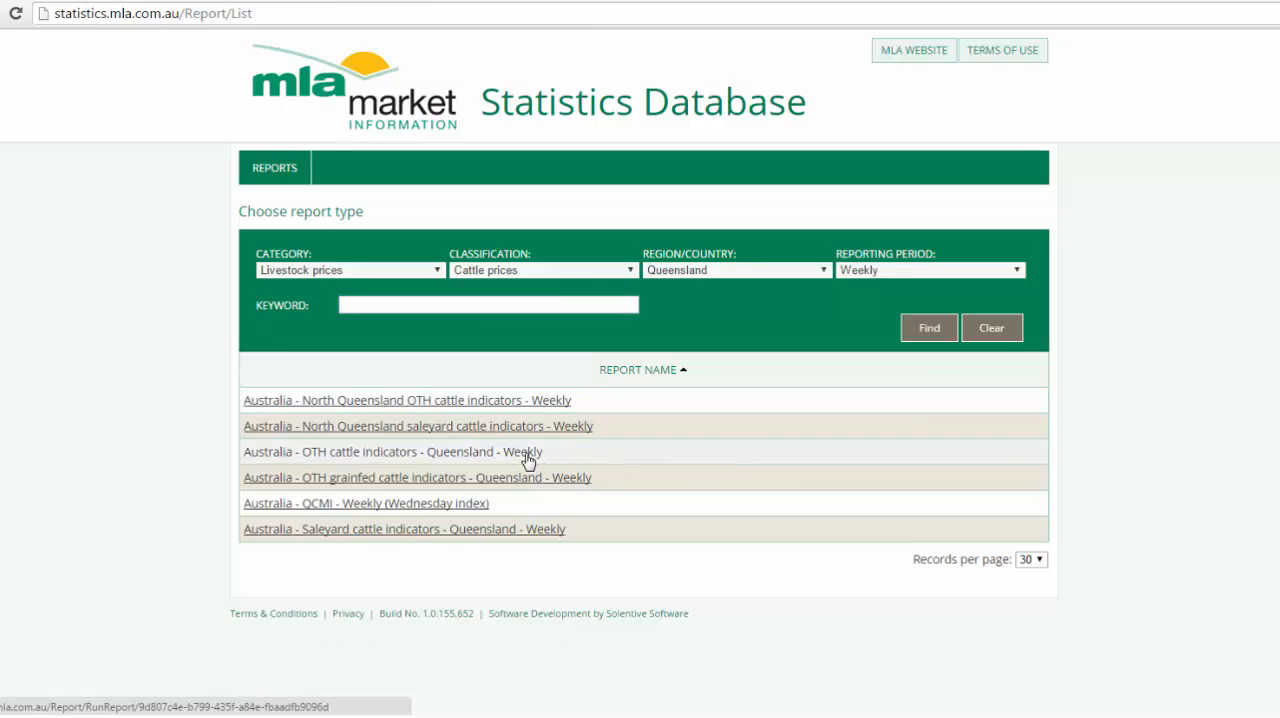
- Open the 'Australia - OTH cattle indicators - Queensland - Weekly' report
click(392, 451)
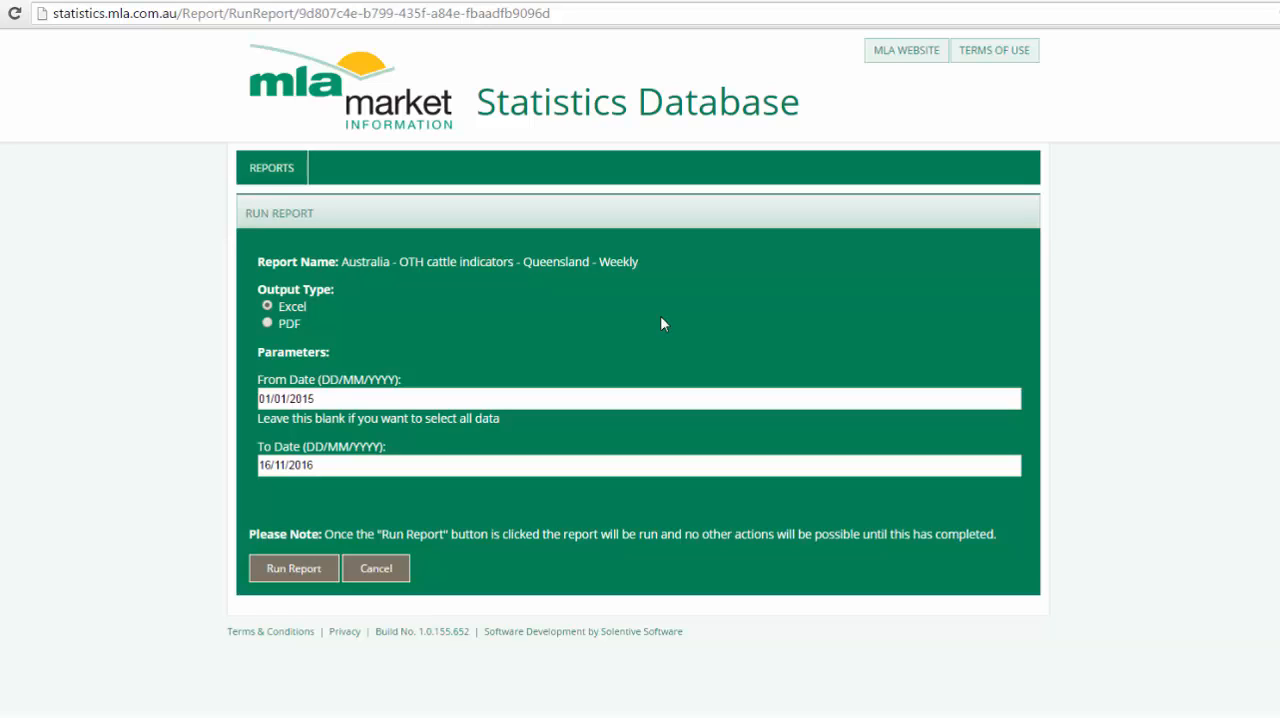
mouse_move(400, 339)
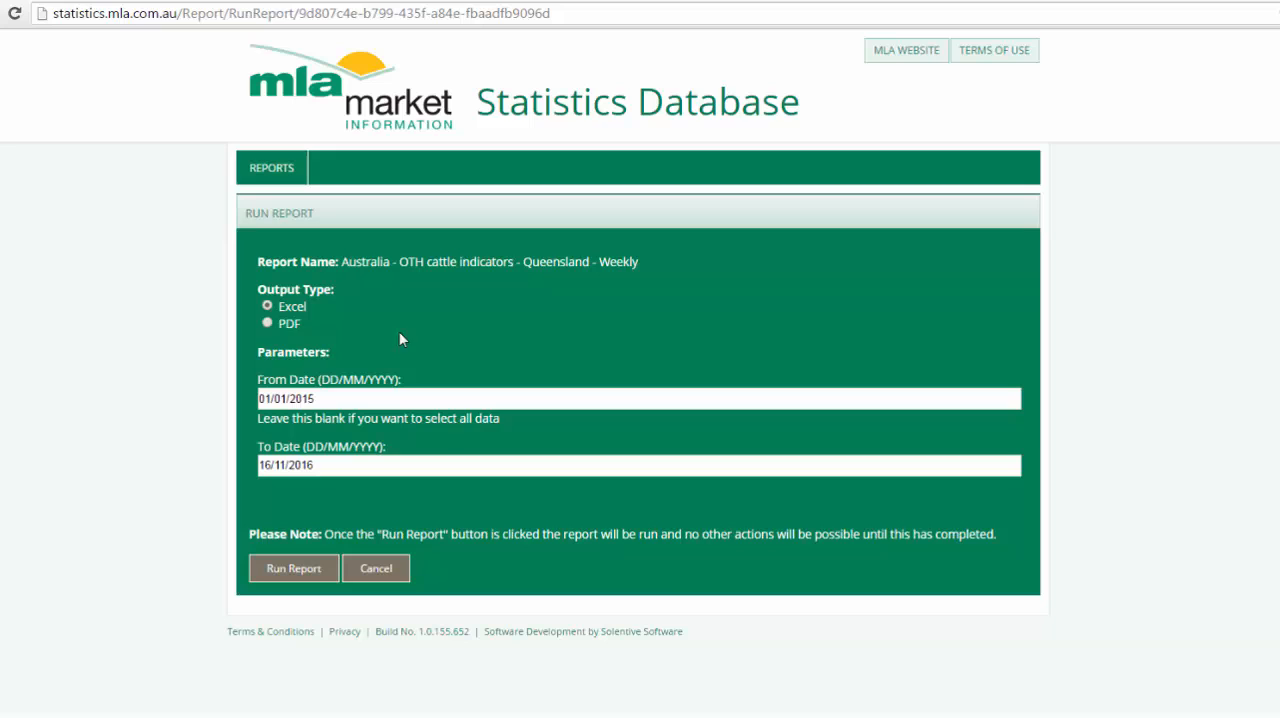
mouse_move(335, 498)
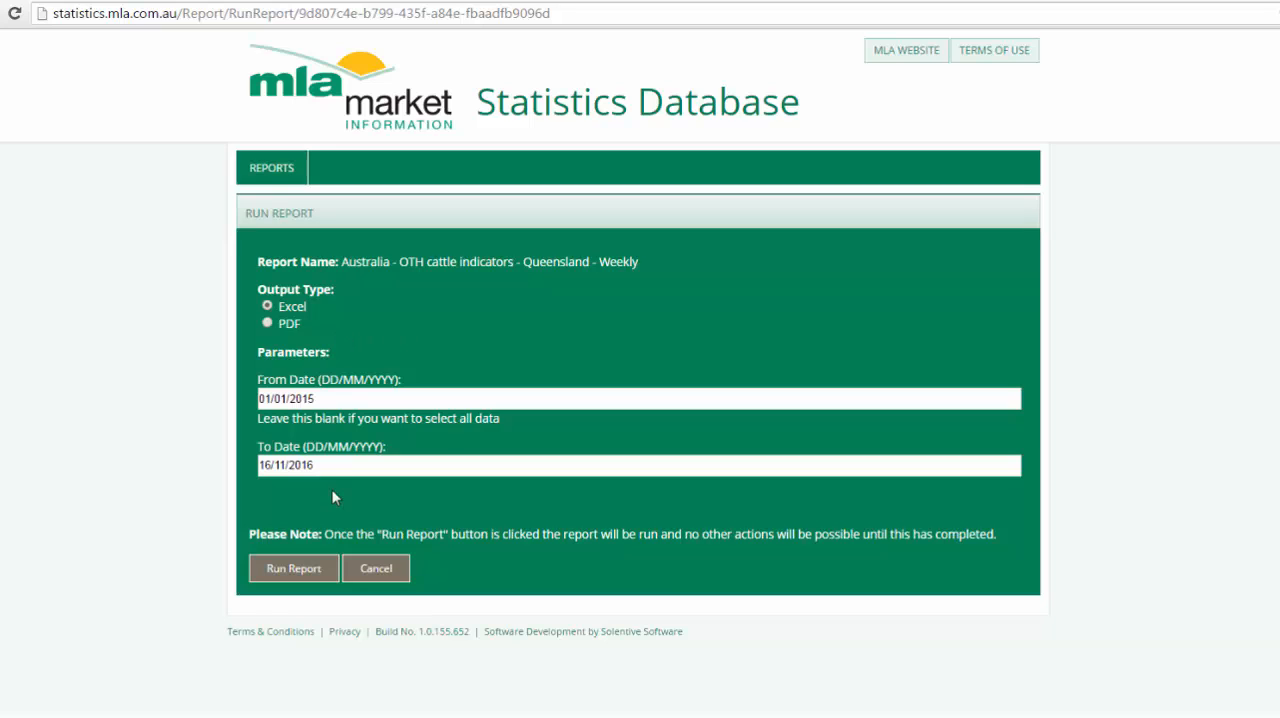
- Run the OTH cattle indicators report as Excel for 01/01/2015 to 16/11/2016
click(293, 568)
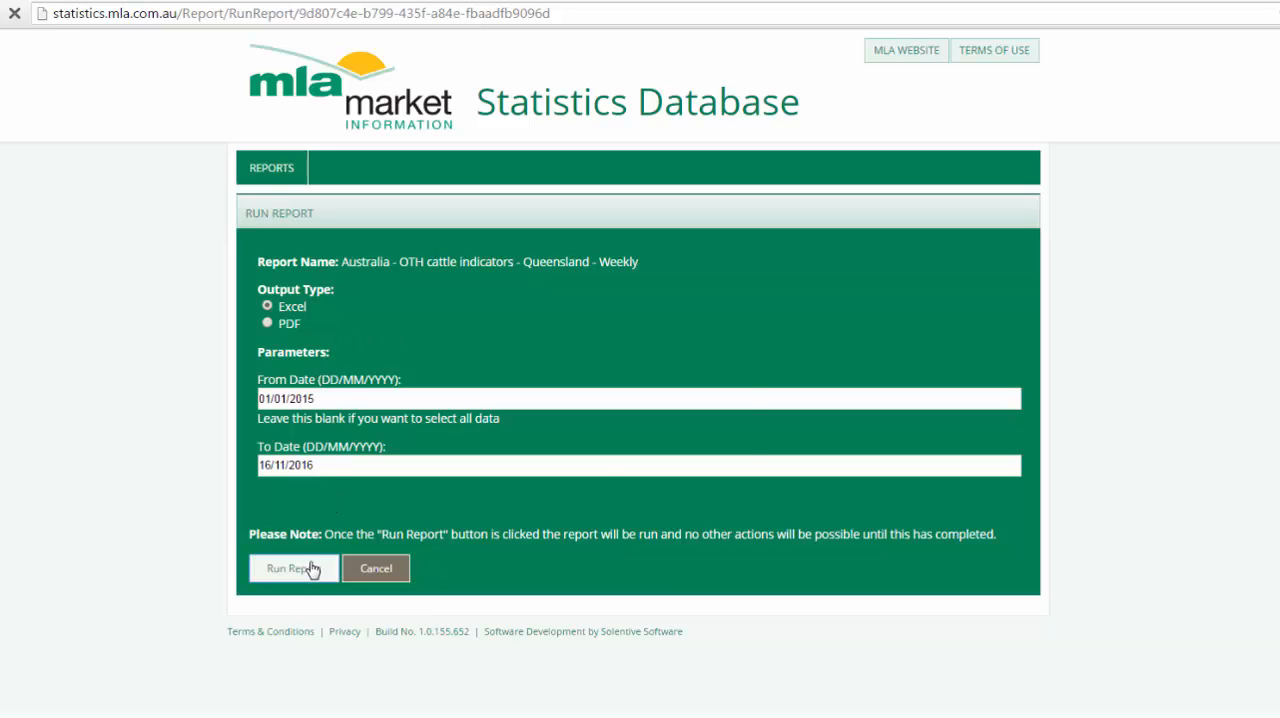
click(293, 568)
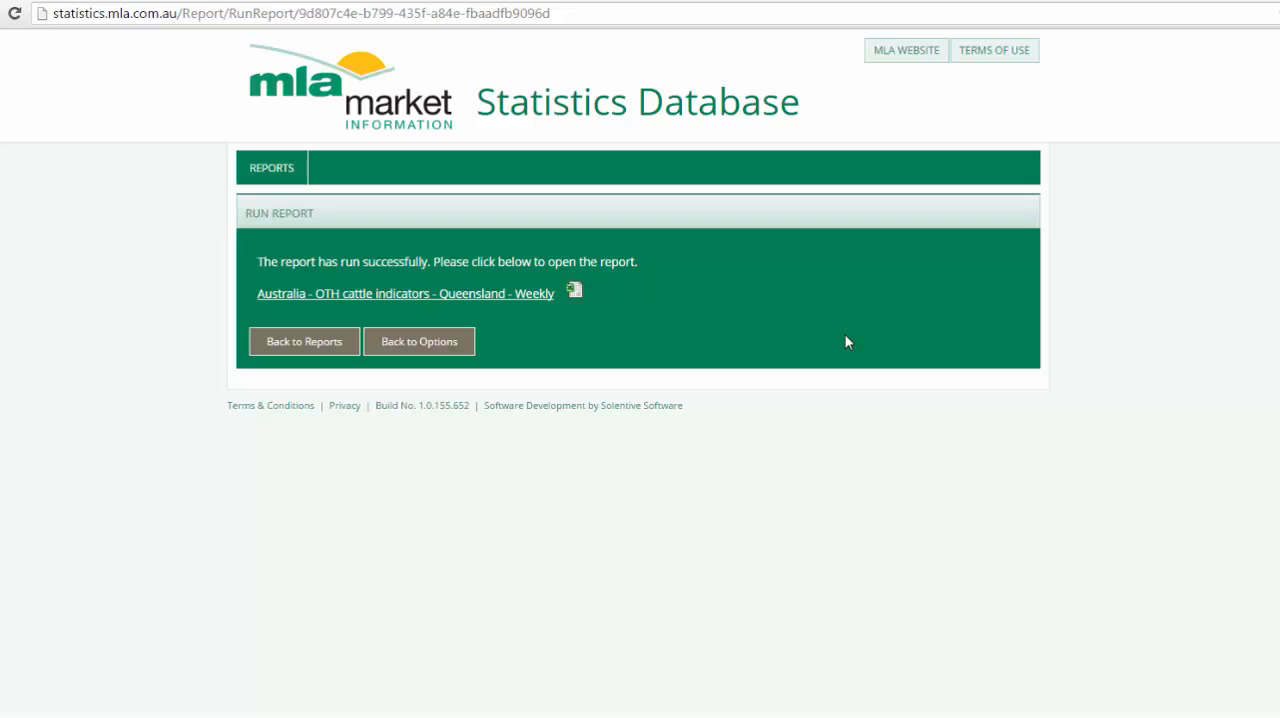